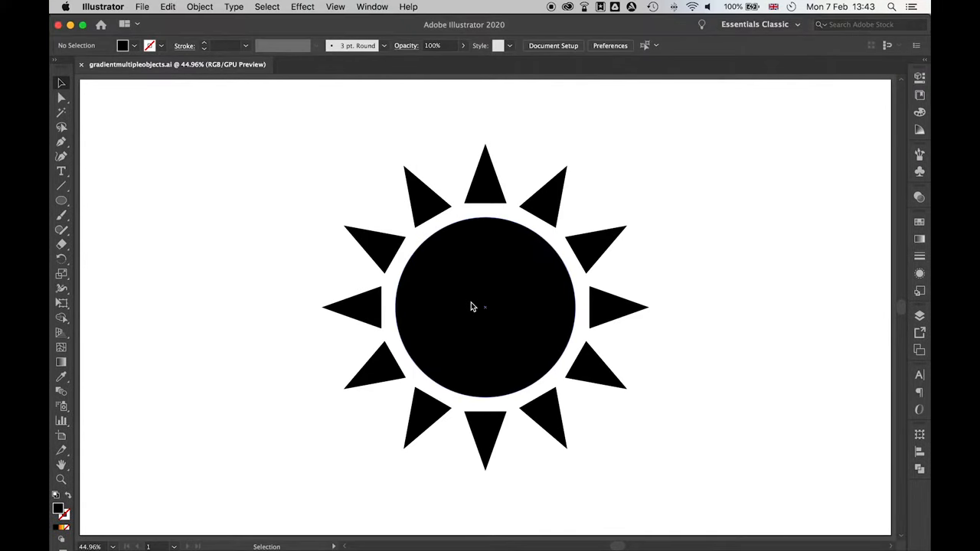
- Try a gradient fill on the separate sun shapes from the Gradient panel
{"action": "left_click_drag", "start_coordinate": [485, 307], "coordinate": [427, 307]}
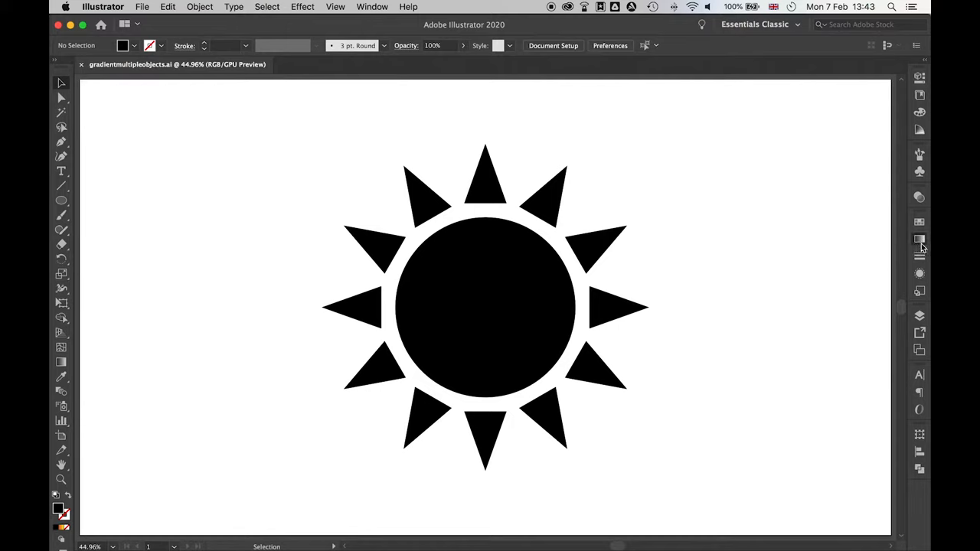
{"action": "left_click", "coordinate": [920, 240]}
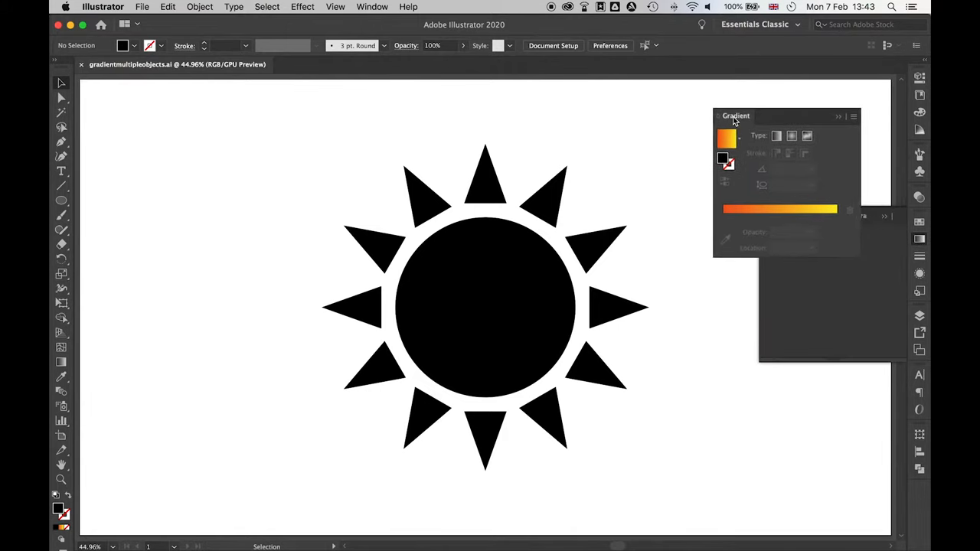
{"action": "left_click", "coordinate": [484, 307]}
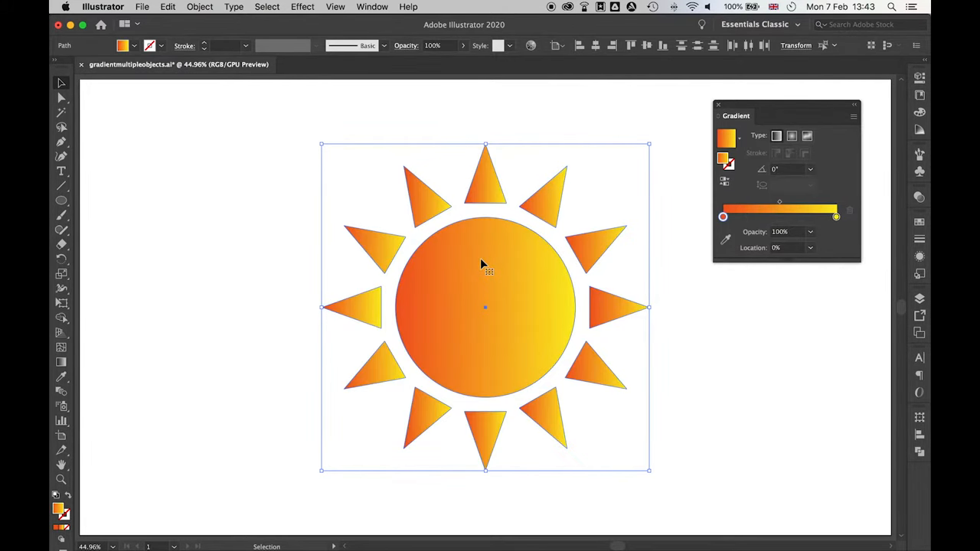
{"action": "mouse_move", "coordinate": [381, 383]}
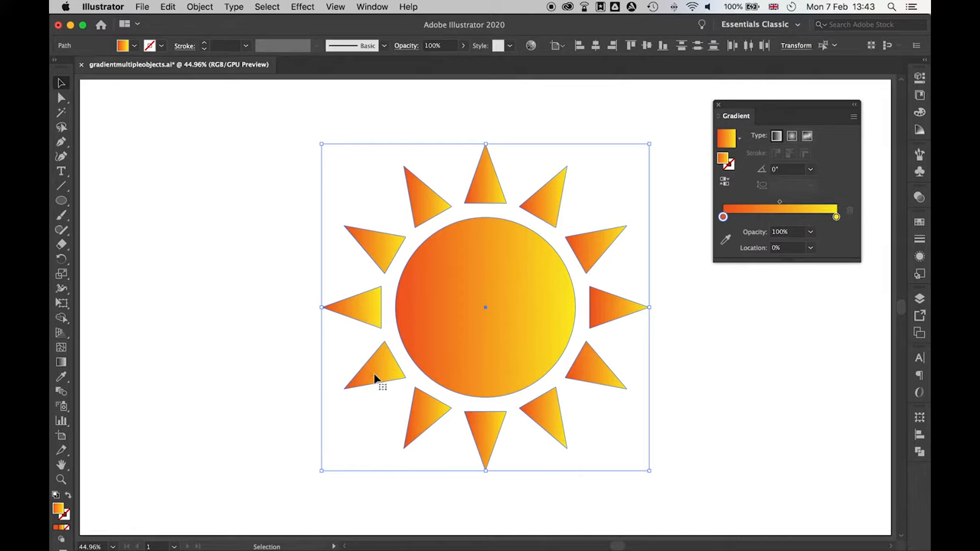
{"action": "mouse_move", "coordinate": [437, 432]}
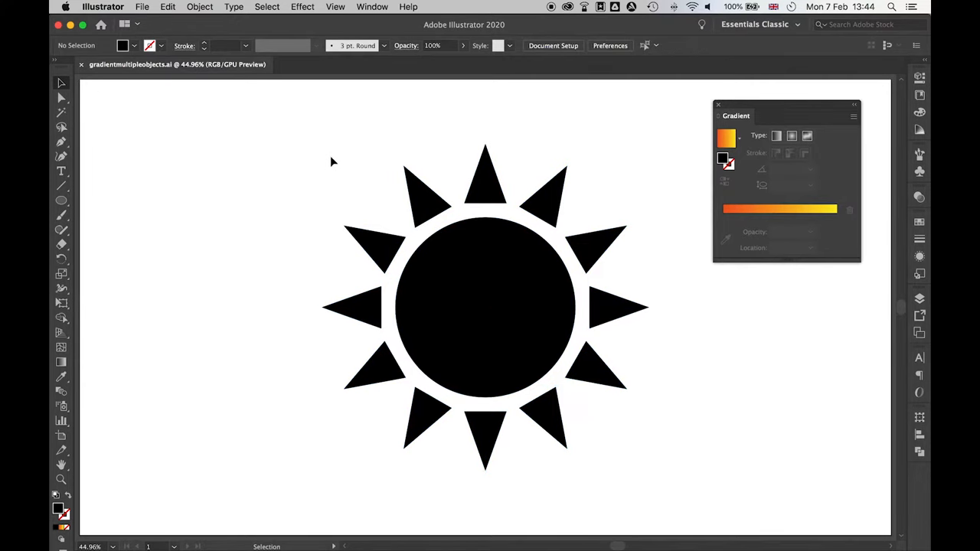
- Combine the sun's circle and rays into one compound path via Object > Compound Path > Make
{"action": "left_click", "coordinate": [485, 307]}
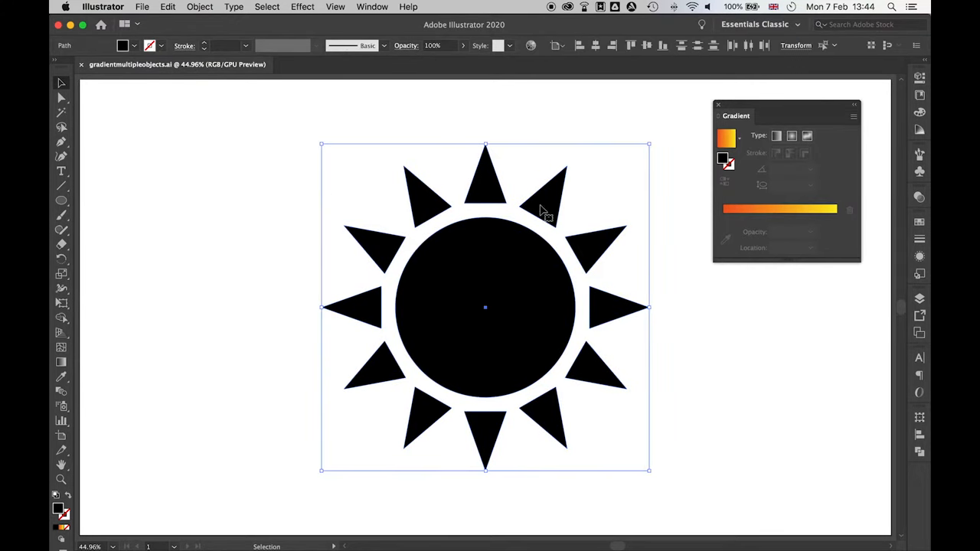
{"action": "left_click", "coordinate": [200, 7]}
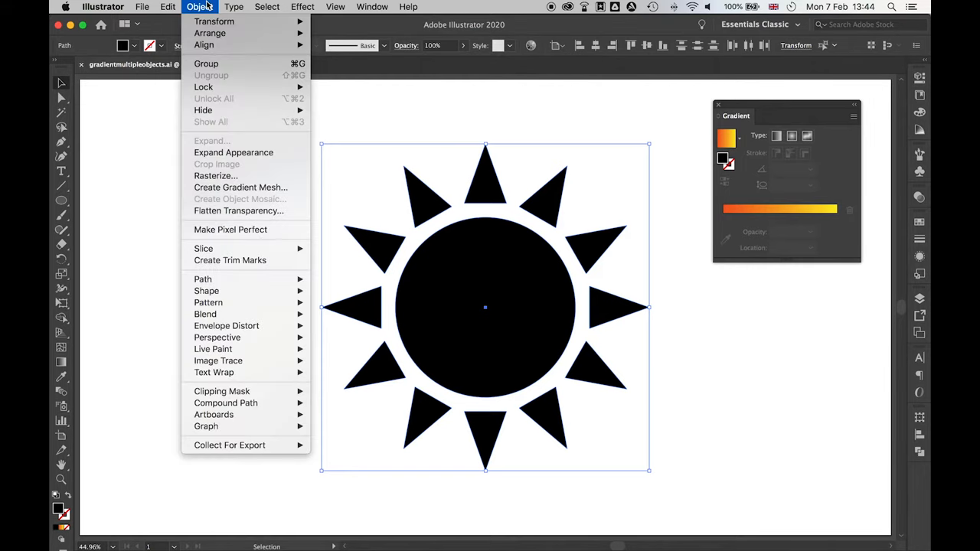
{"action": "mouse_move", "coordinate": [226, 403]}
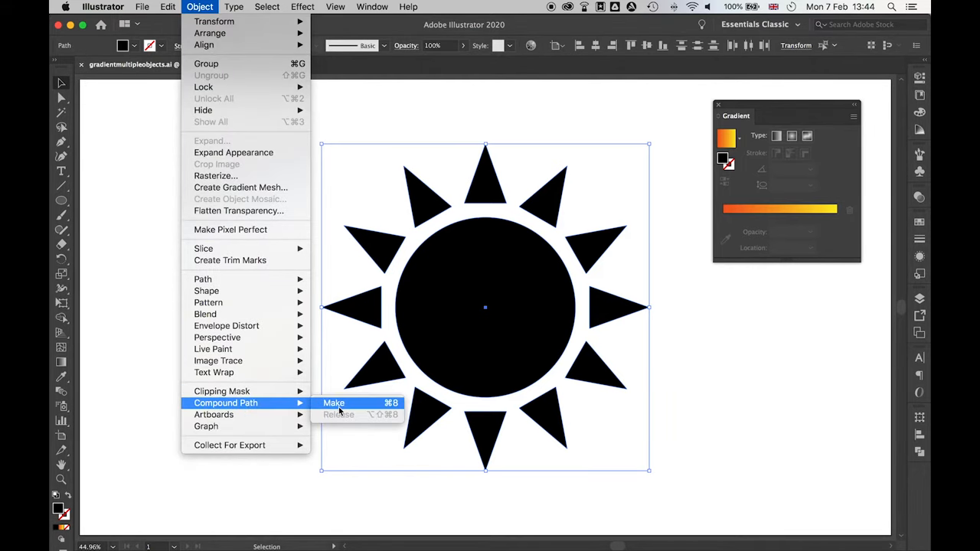
{"action": "left_click", "coordinate": [334, 403]}
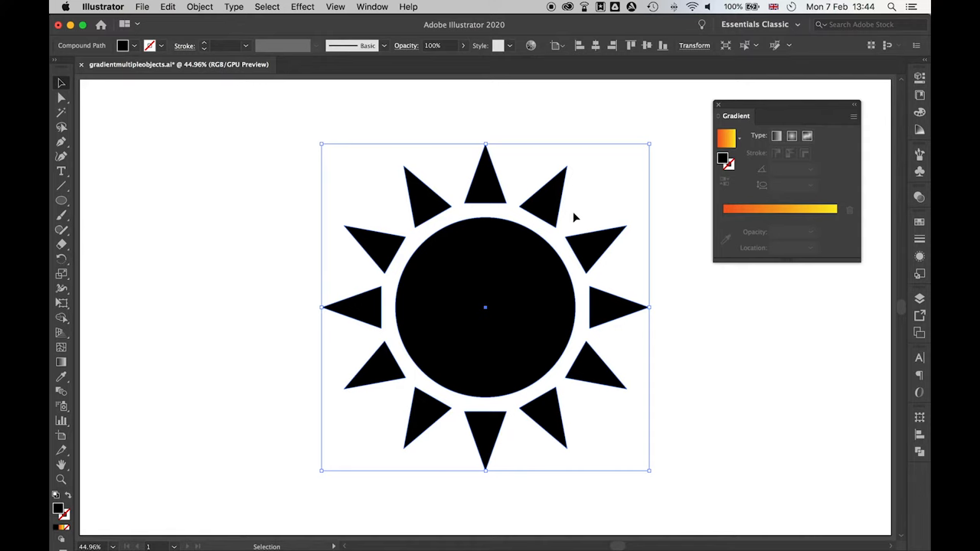
{"action": "mouse_move", "coordinate": [778, 215]}
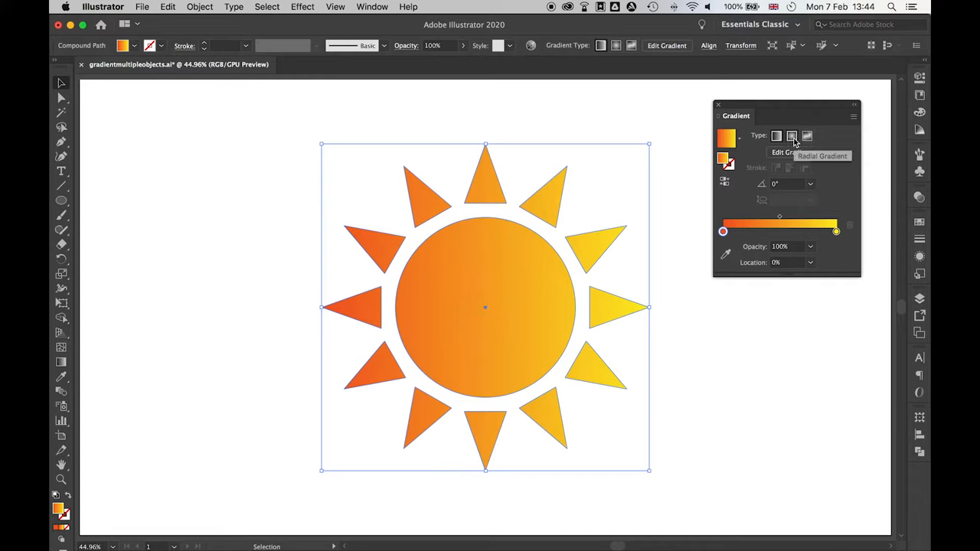
- Apply a radial orange-to-yellow gradient running upper left to lower right, then deselect
{"action": "left_click", "coordinate": [792, 135]}
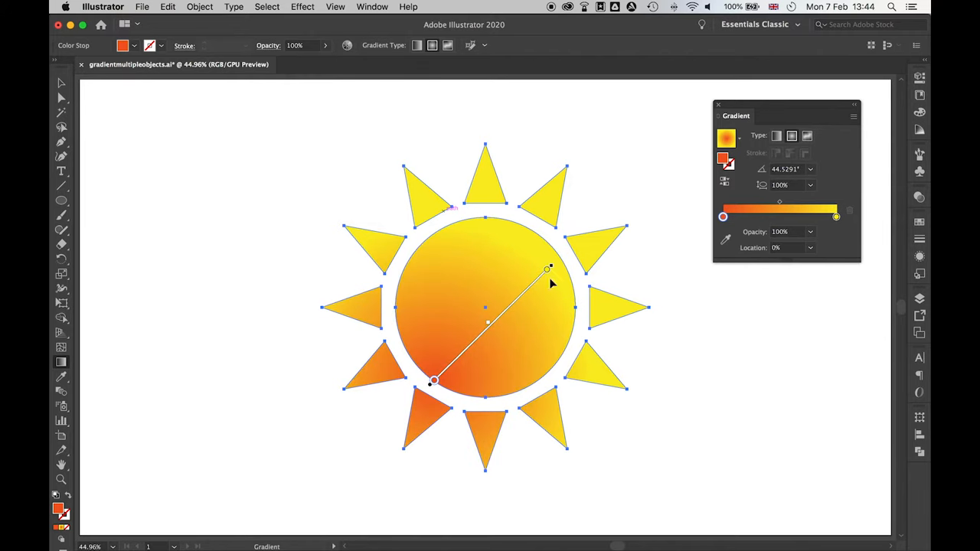
{"action": "left_click_drag", "start_coordinate": [434, 380], "coordinate": [601, 353]}
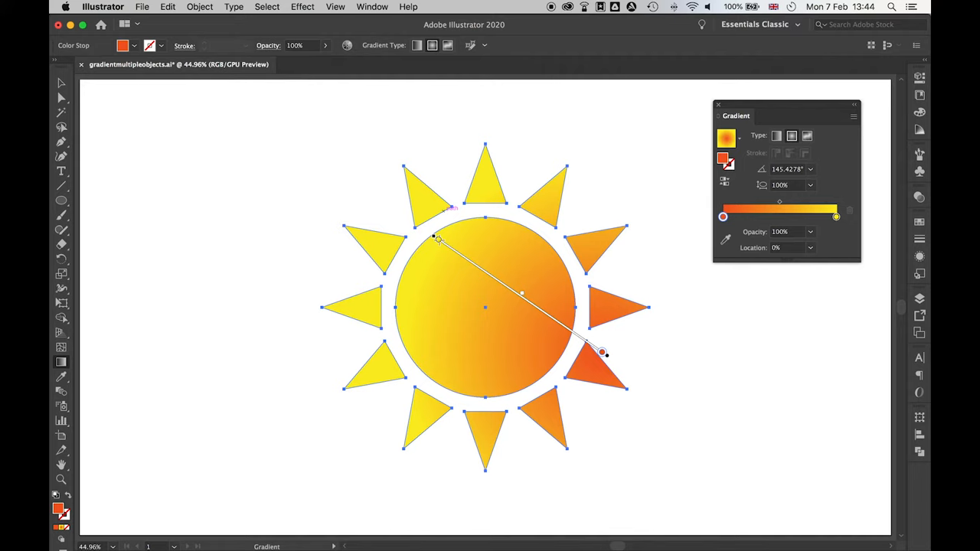
{"action": "left_click", "coordinate": [751, 393]}
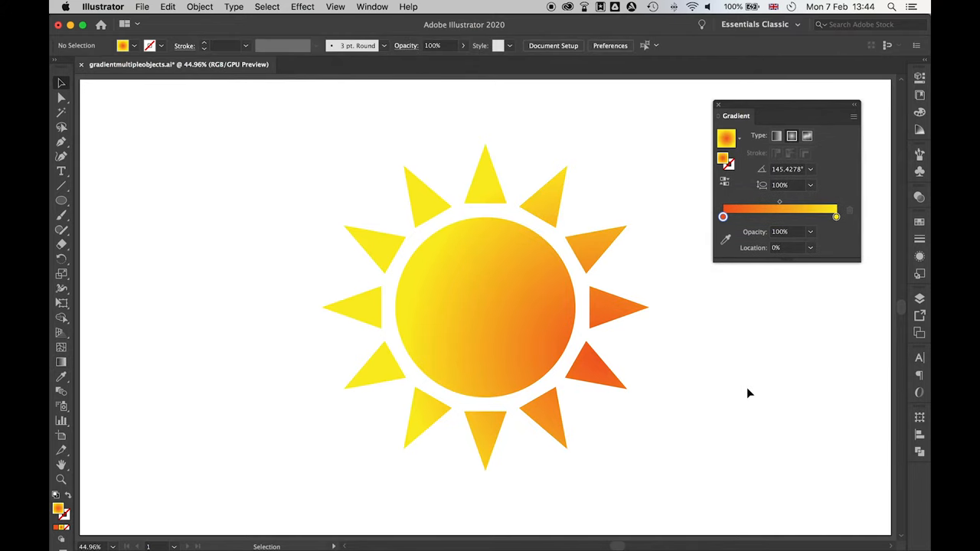